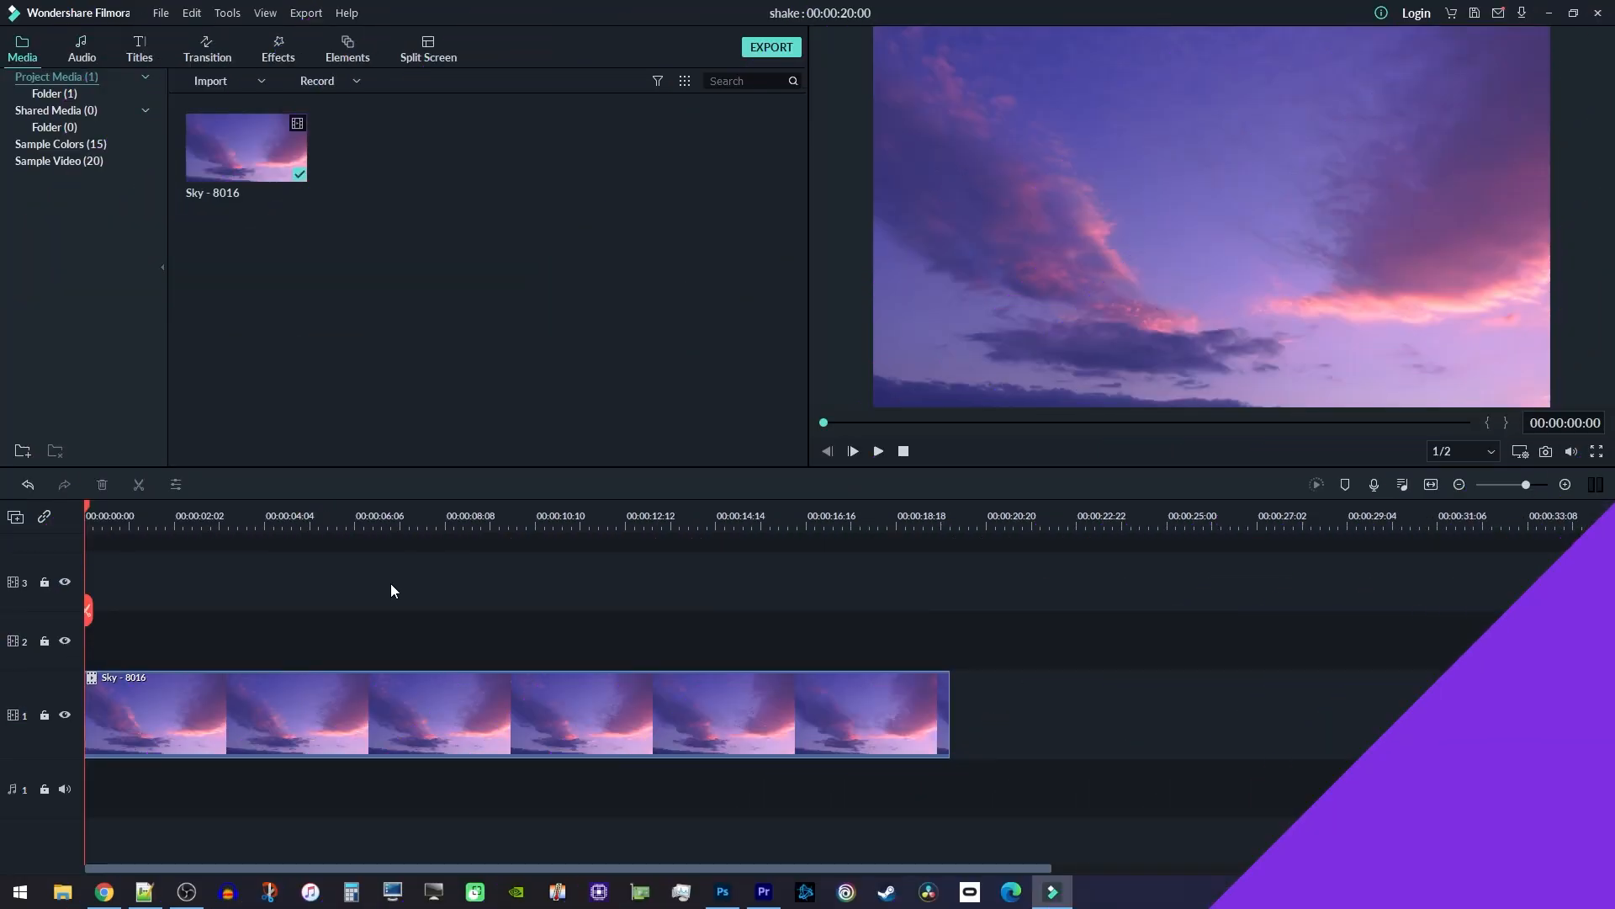
# Preview the sky footage briefly, then bring up the Titles library showing Default Title.
pyautogui.click(852, 451)
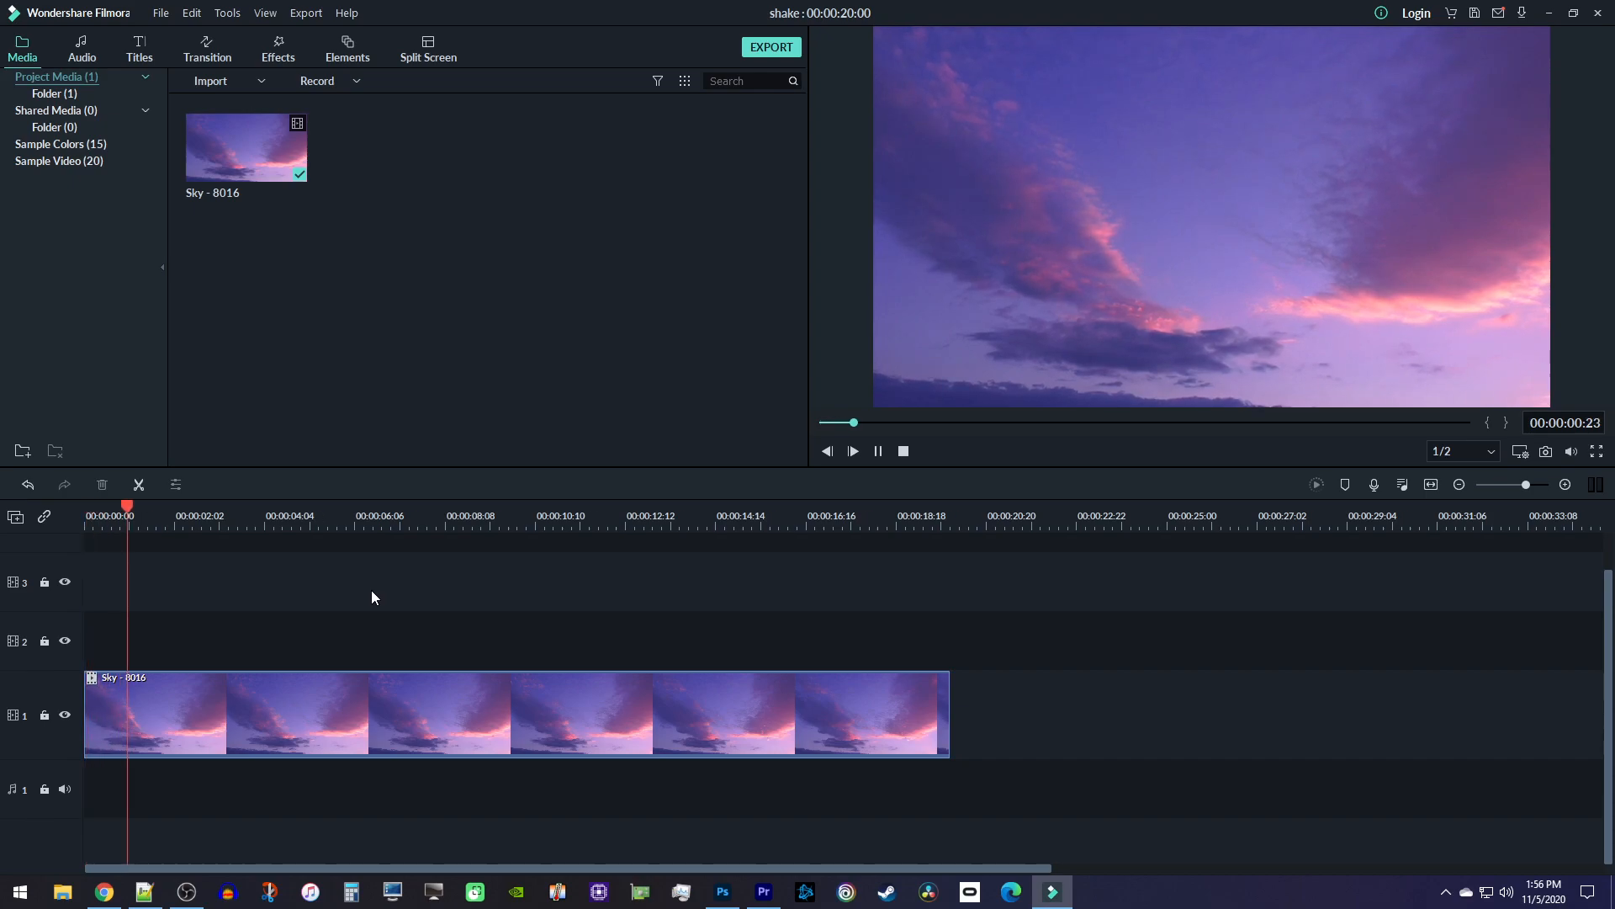
pyautogui.click(214, 515)
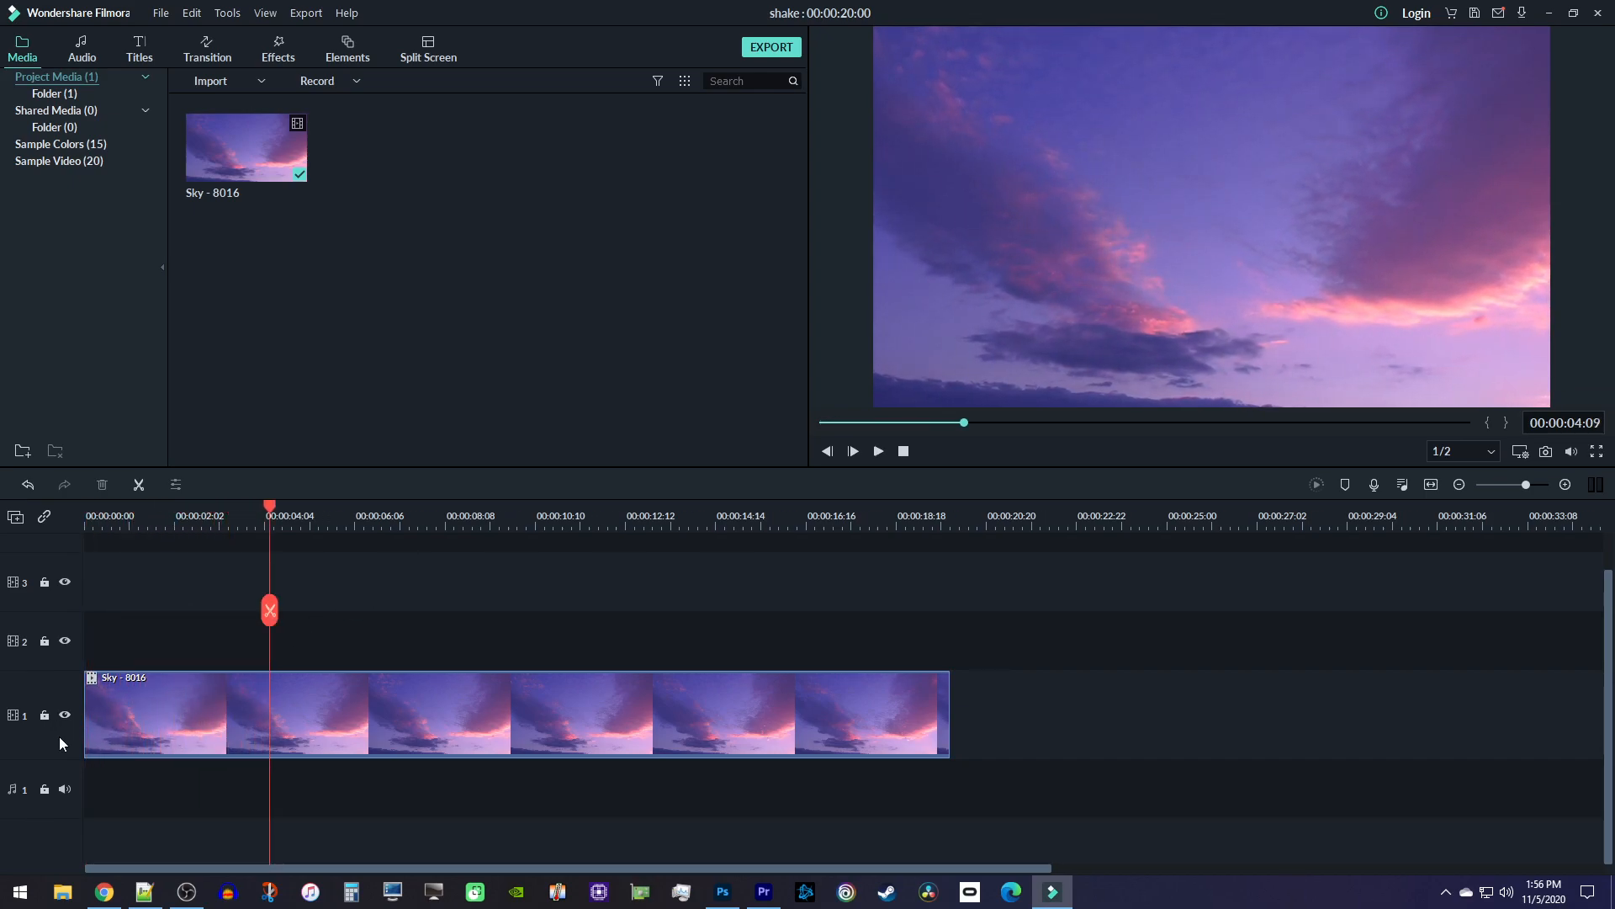
pyautogui.moveTo(148, 548)
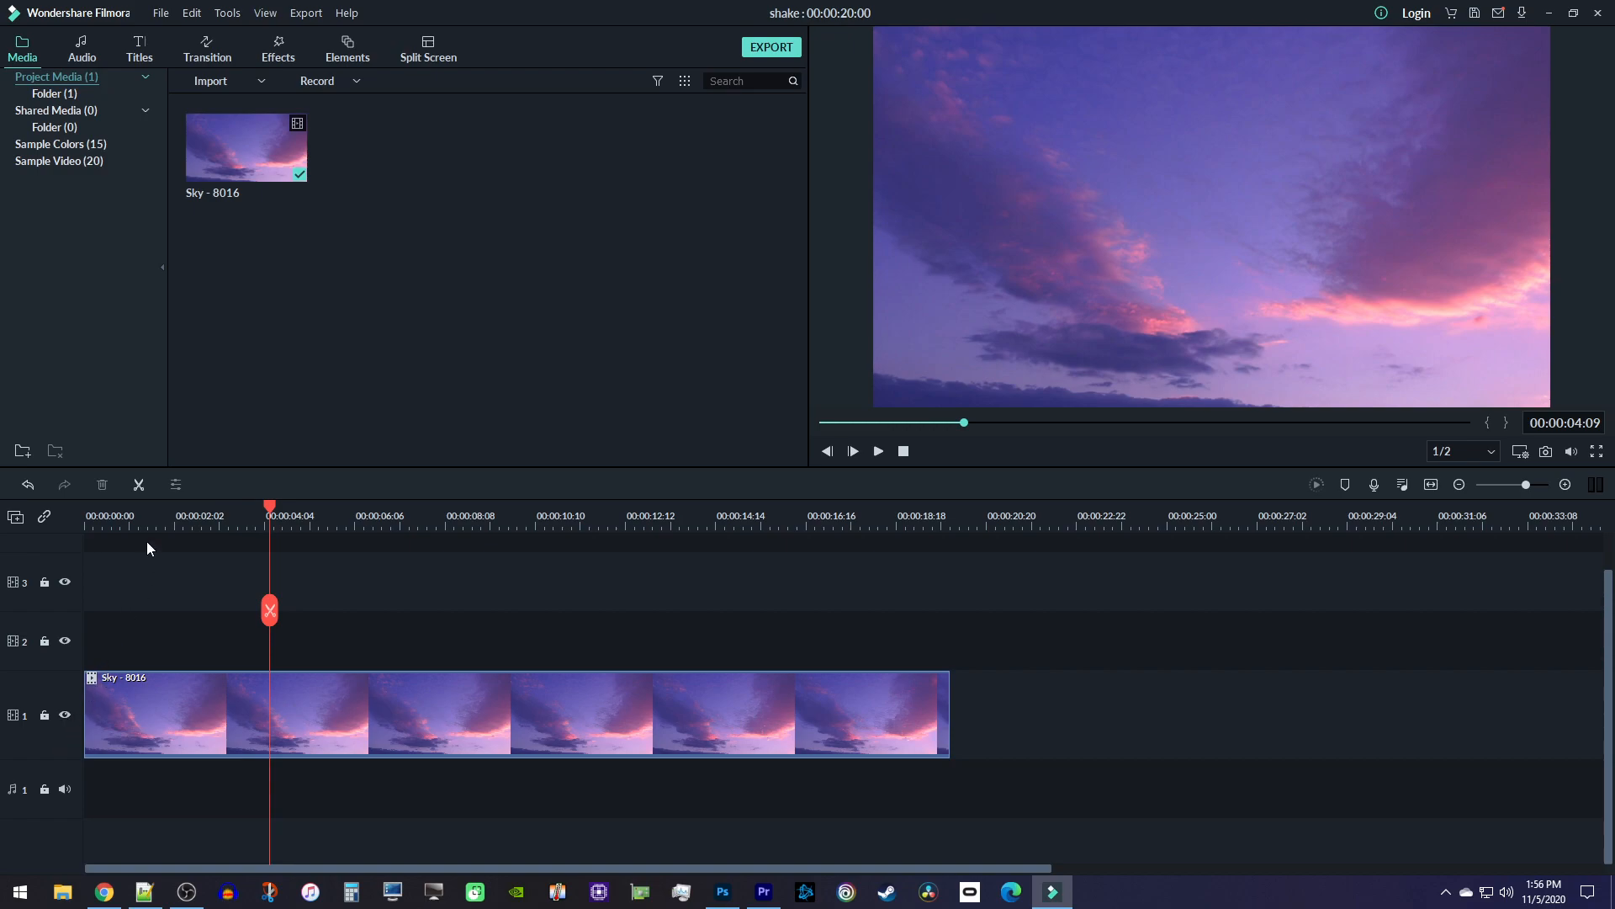
pyautogui.click(139, 49)
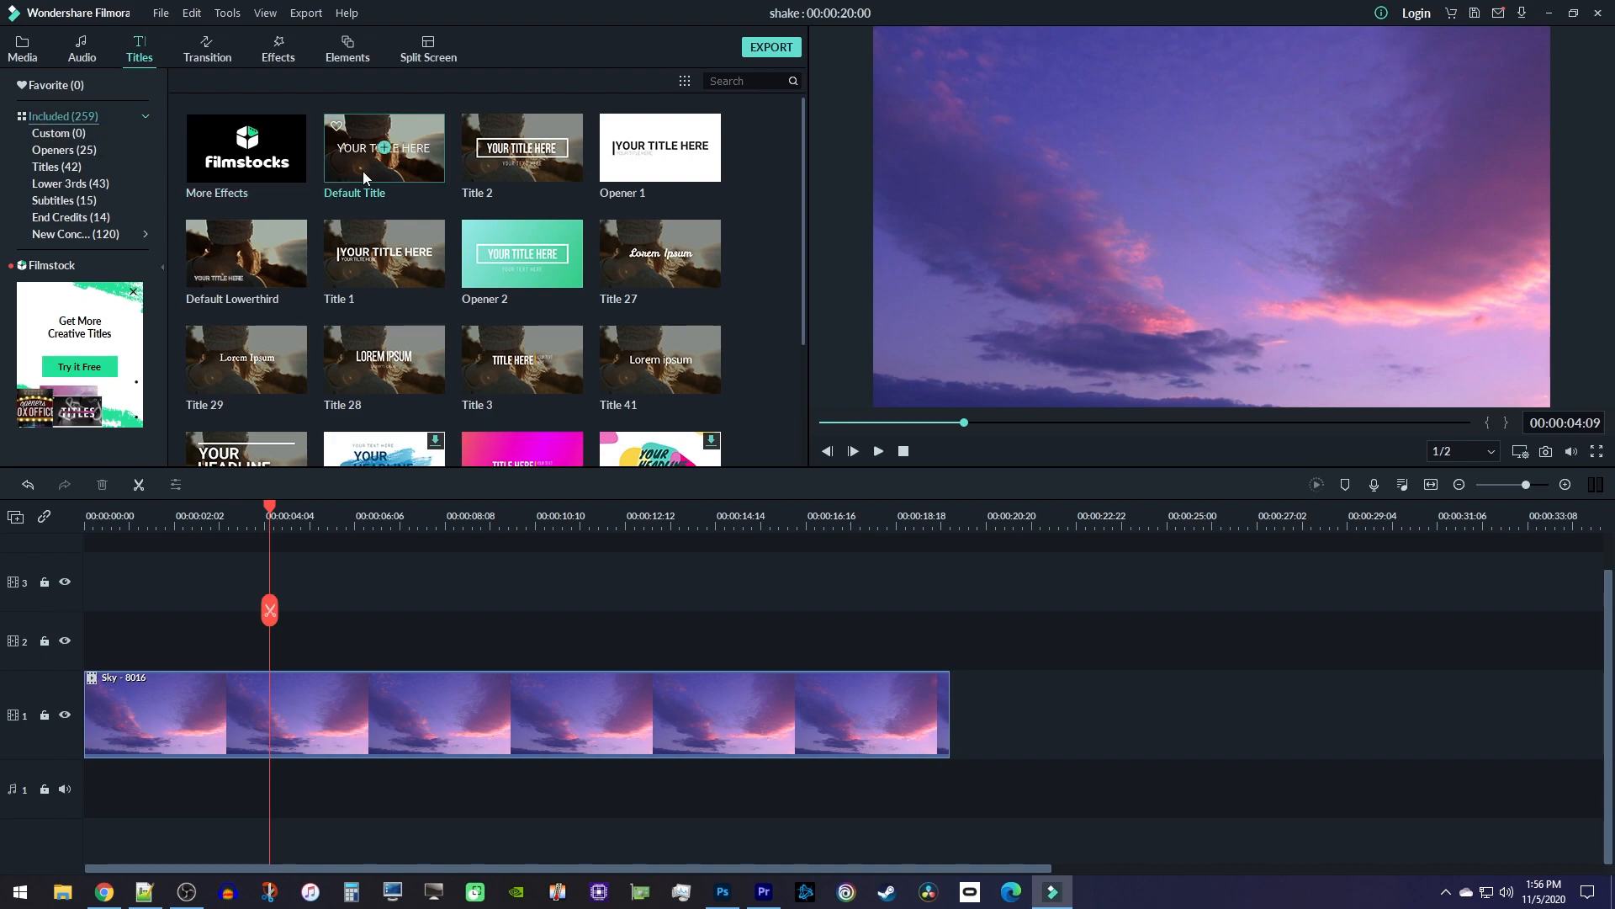
pyautogui.moveTo(384, 153)
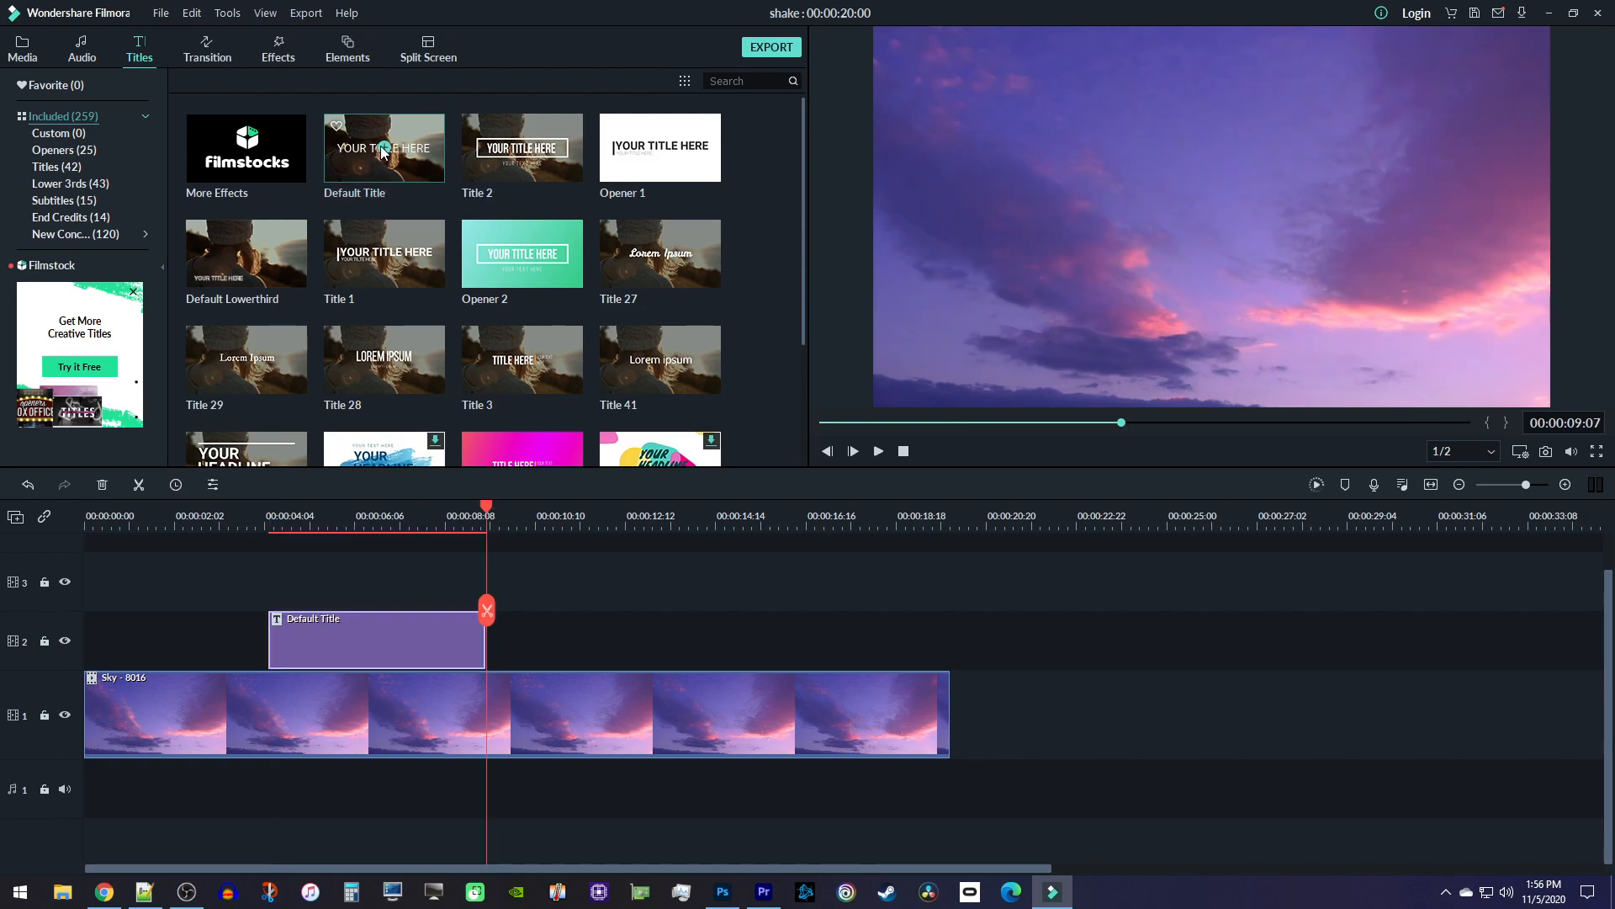
pyautogui.moveTo(412, 212)
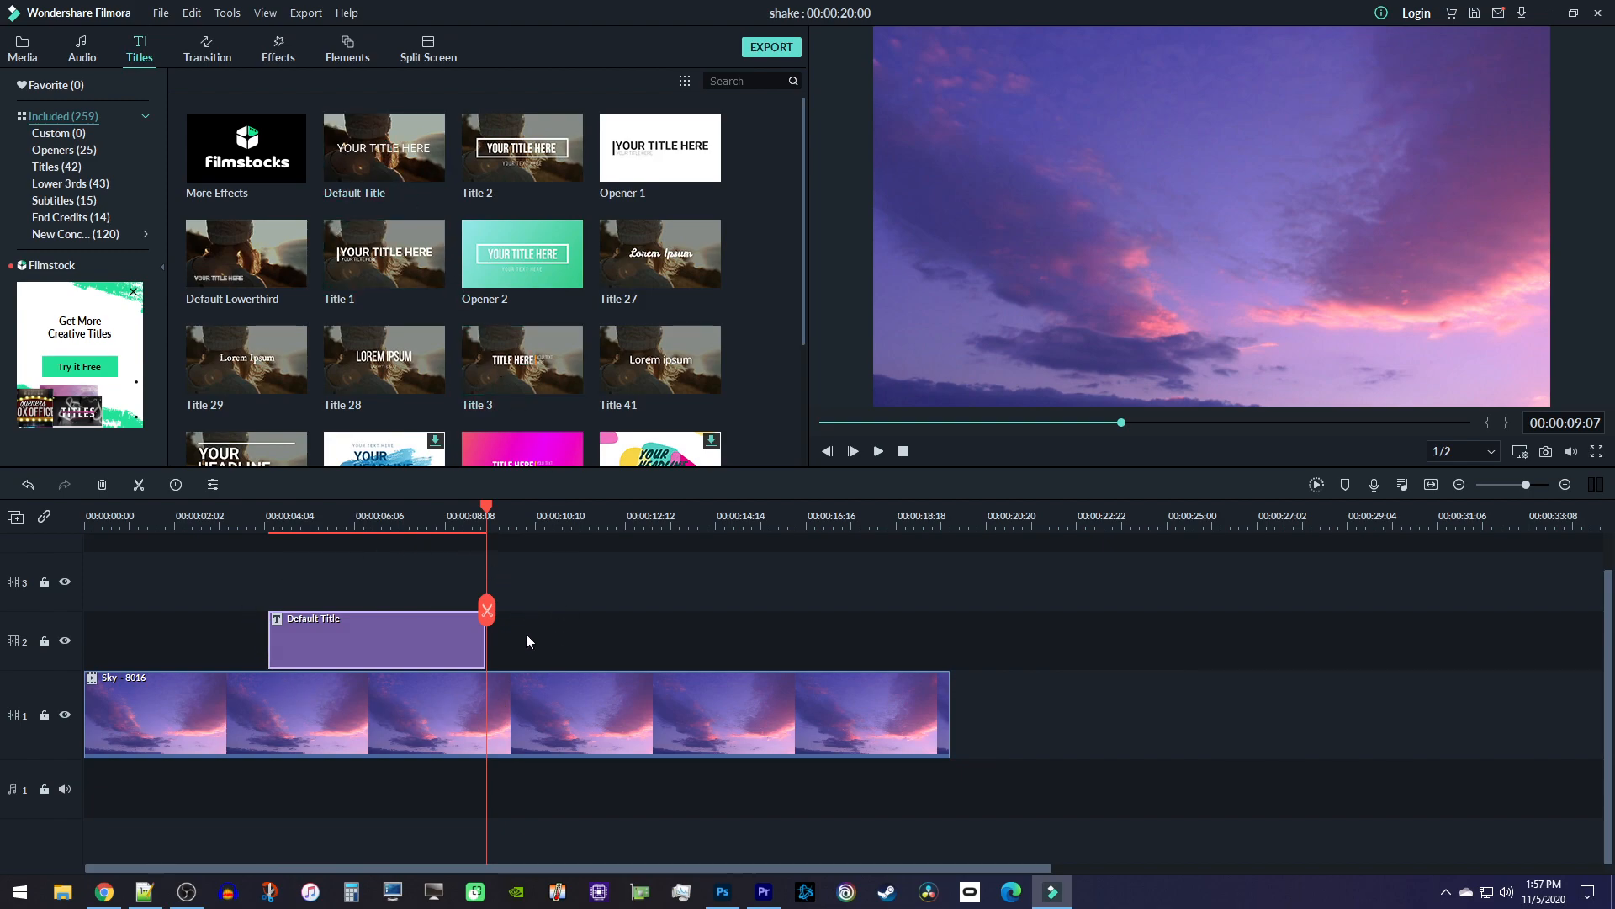
pyautogui.moveTo(429, 702)
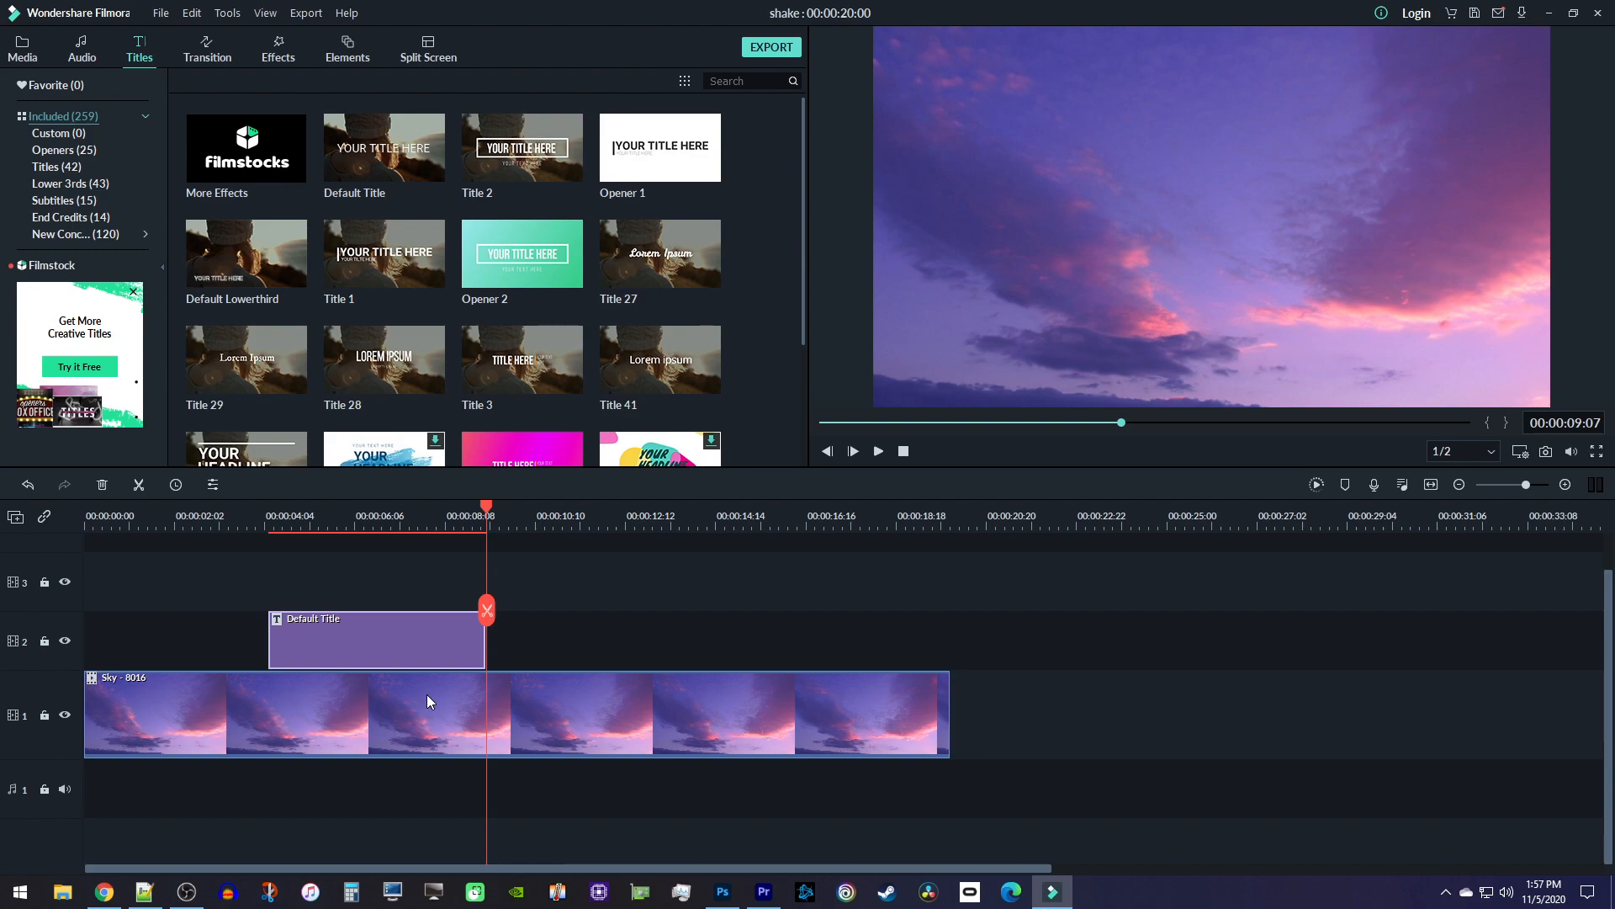
# Edit the title clip's text, replacing YOUR TITLE HERE with 'Purple Skies'.
pyautogui.doubleClick(376, 639)
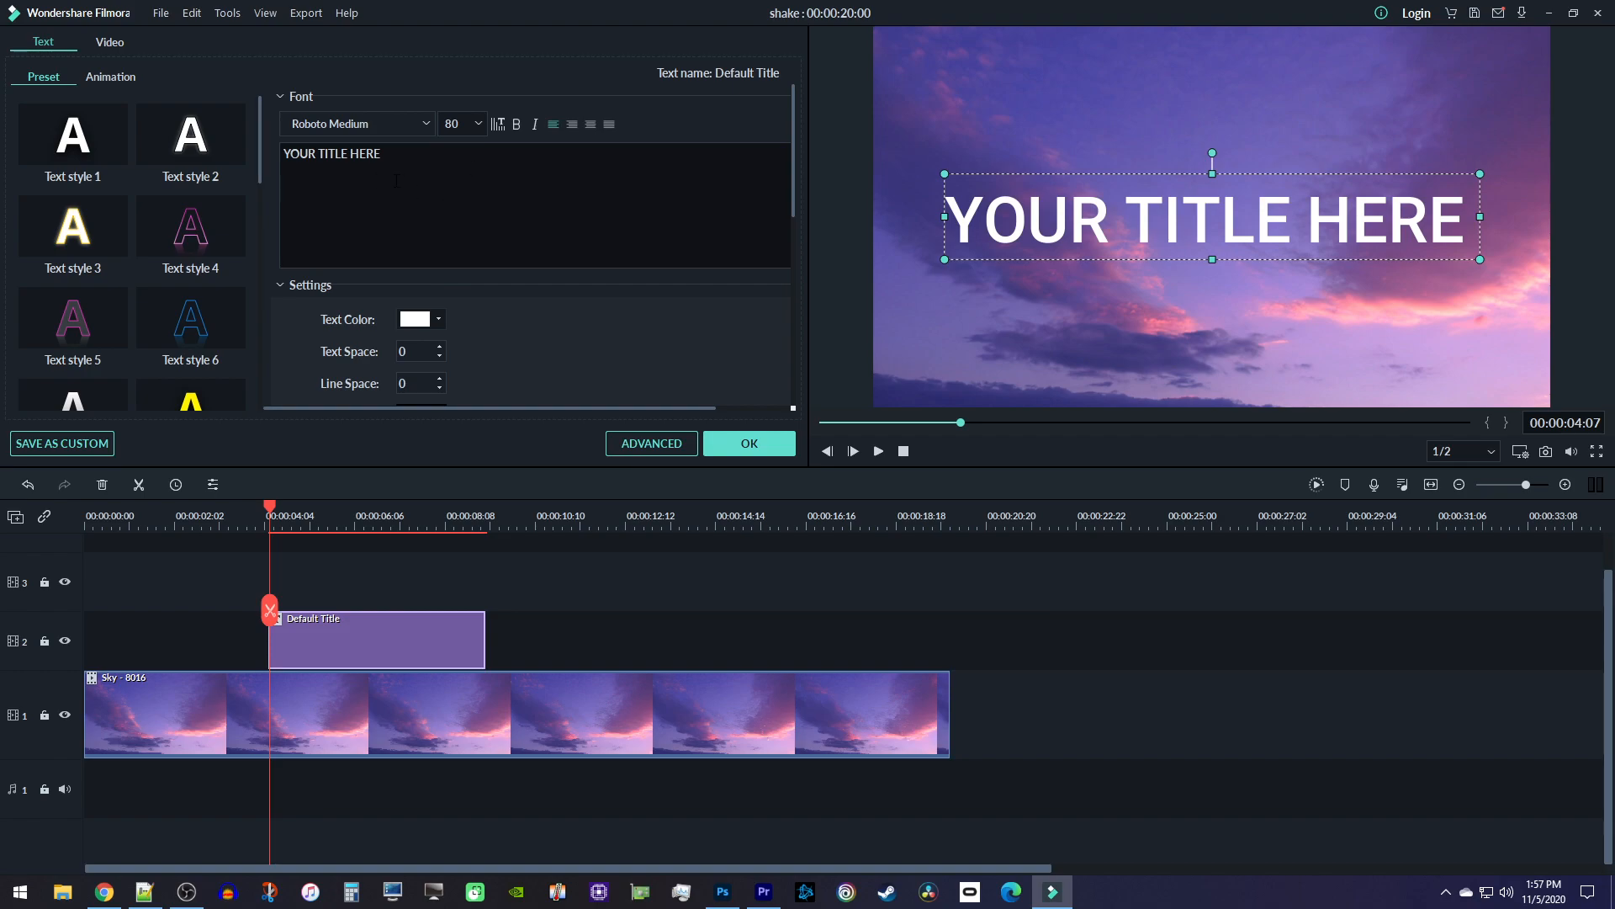
pyautogui.tripleClick(332, 153)
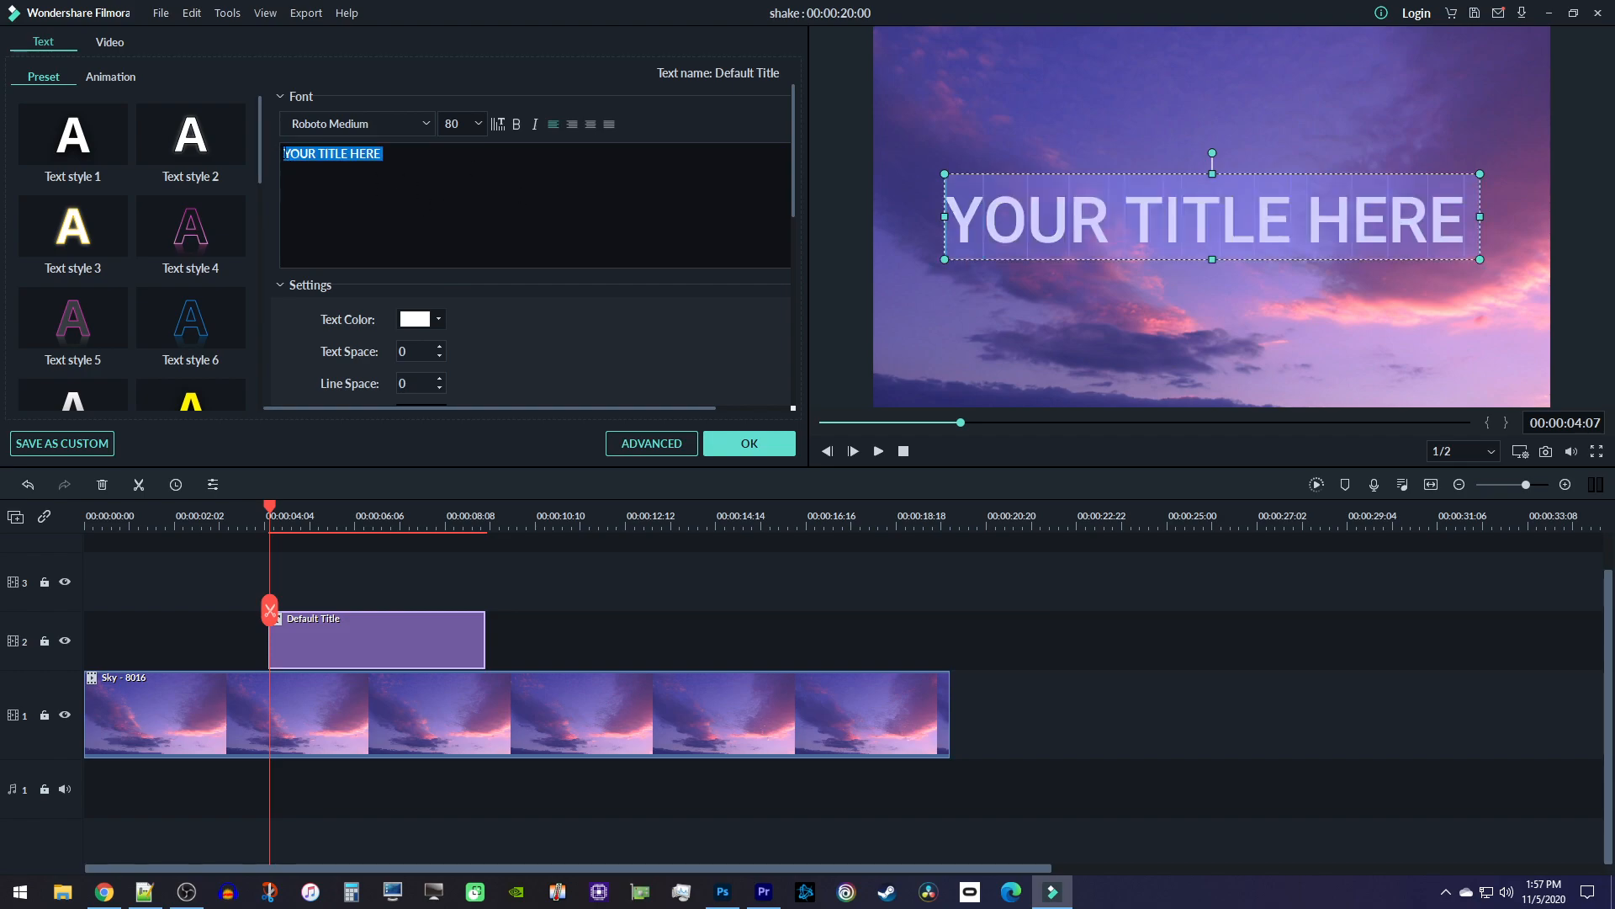
pyautogui.write('Purp')
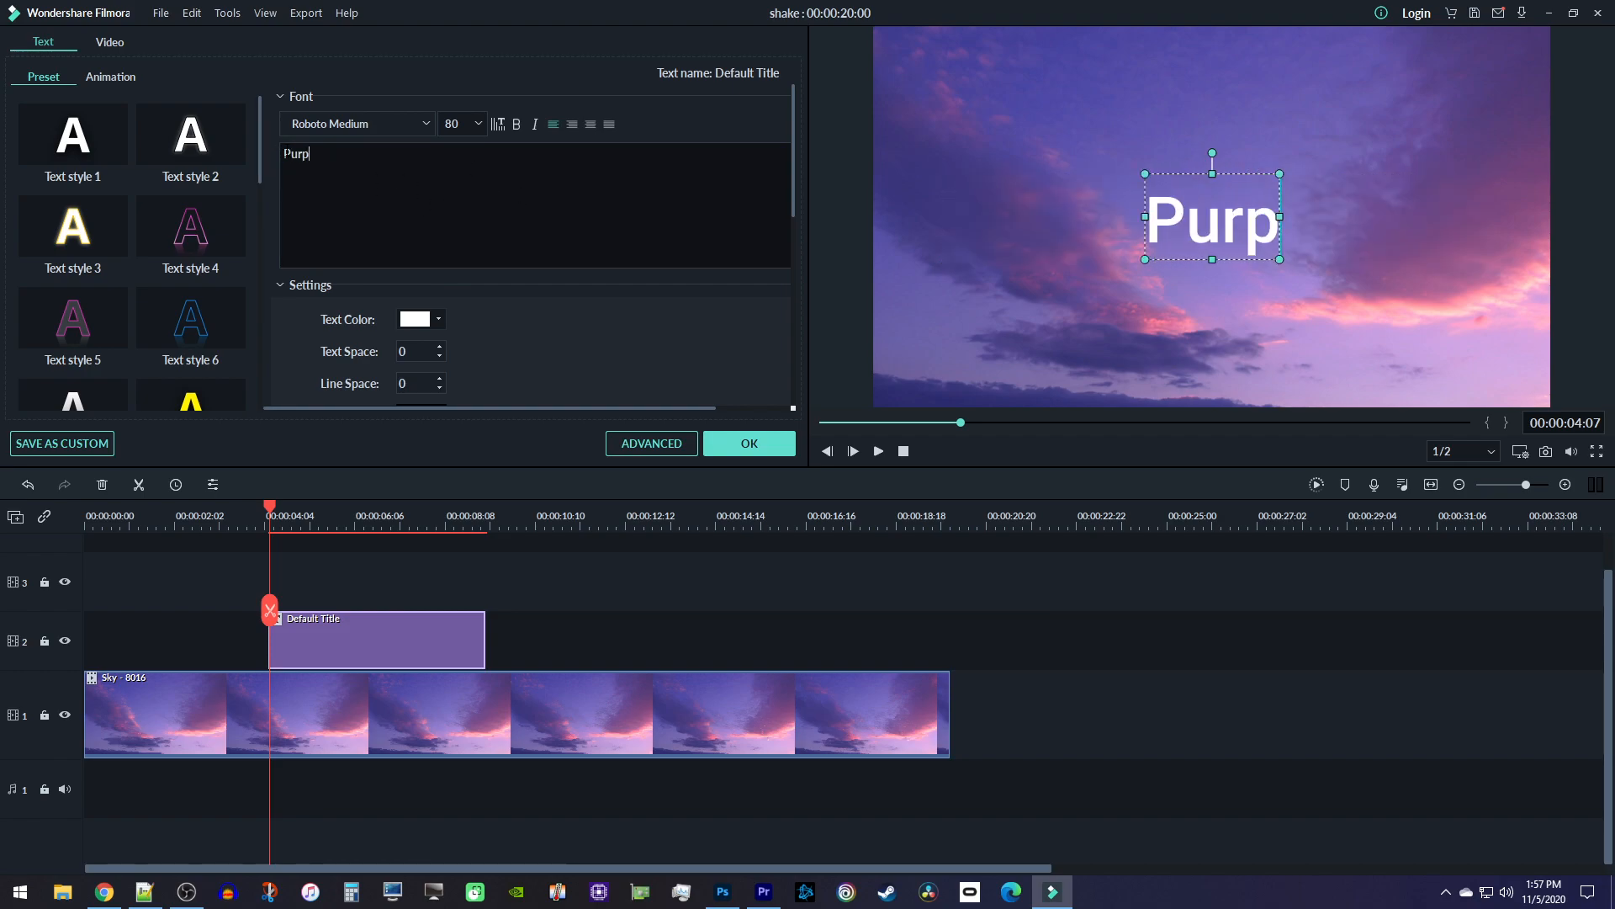
pyautogui.write('le Skies')
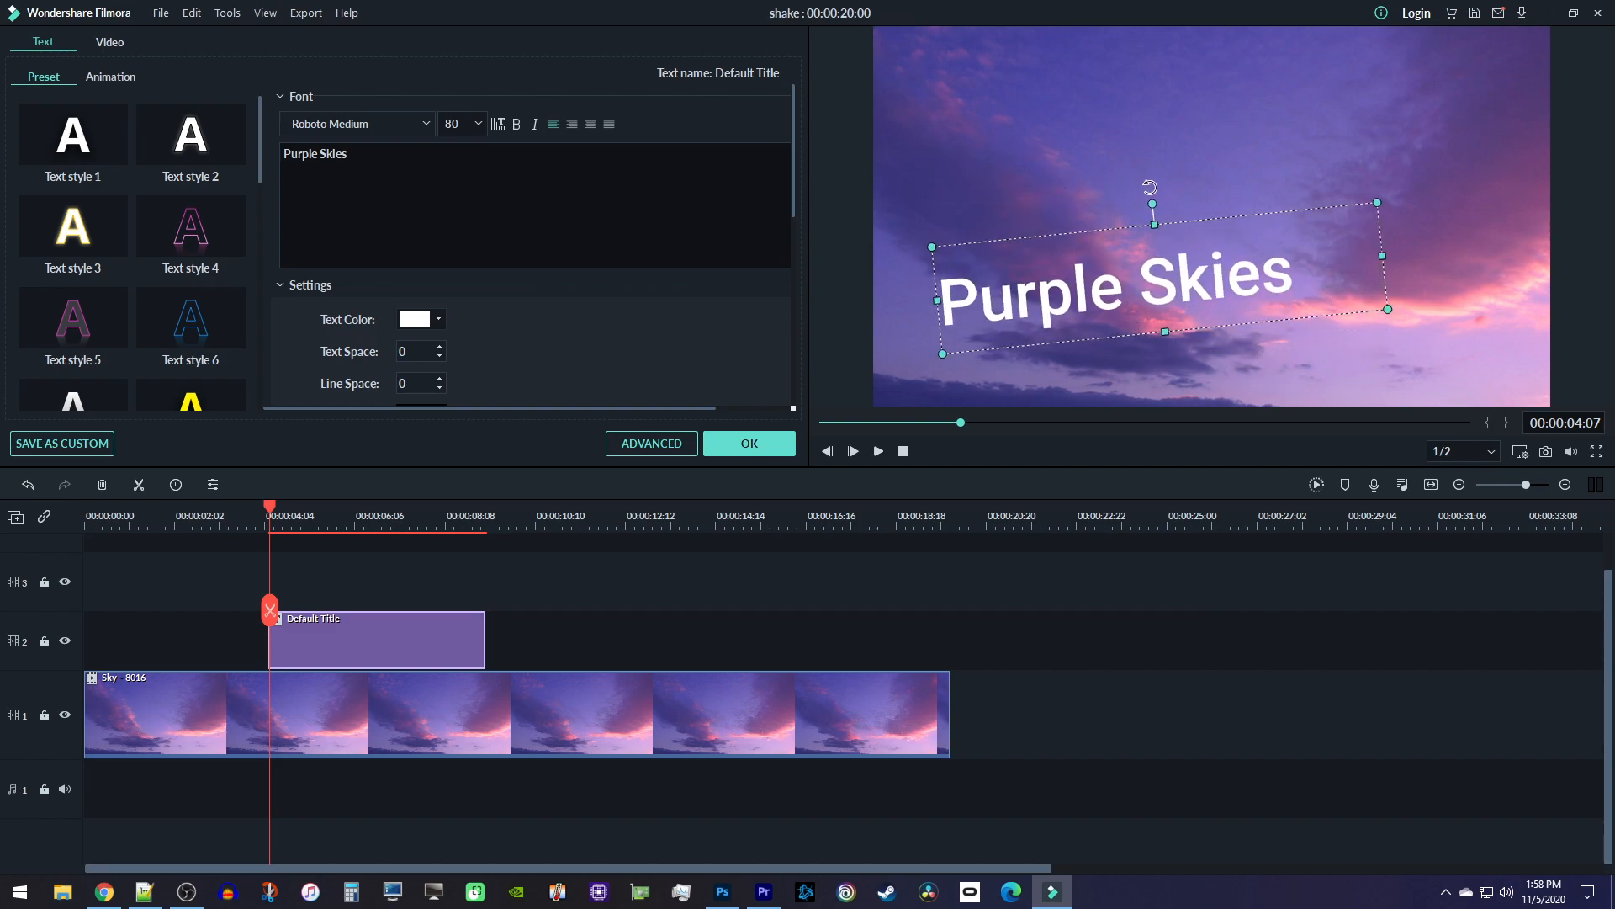
pyautogui.moveTo(1122, 204)
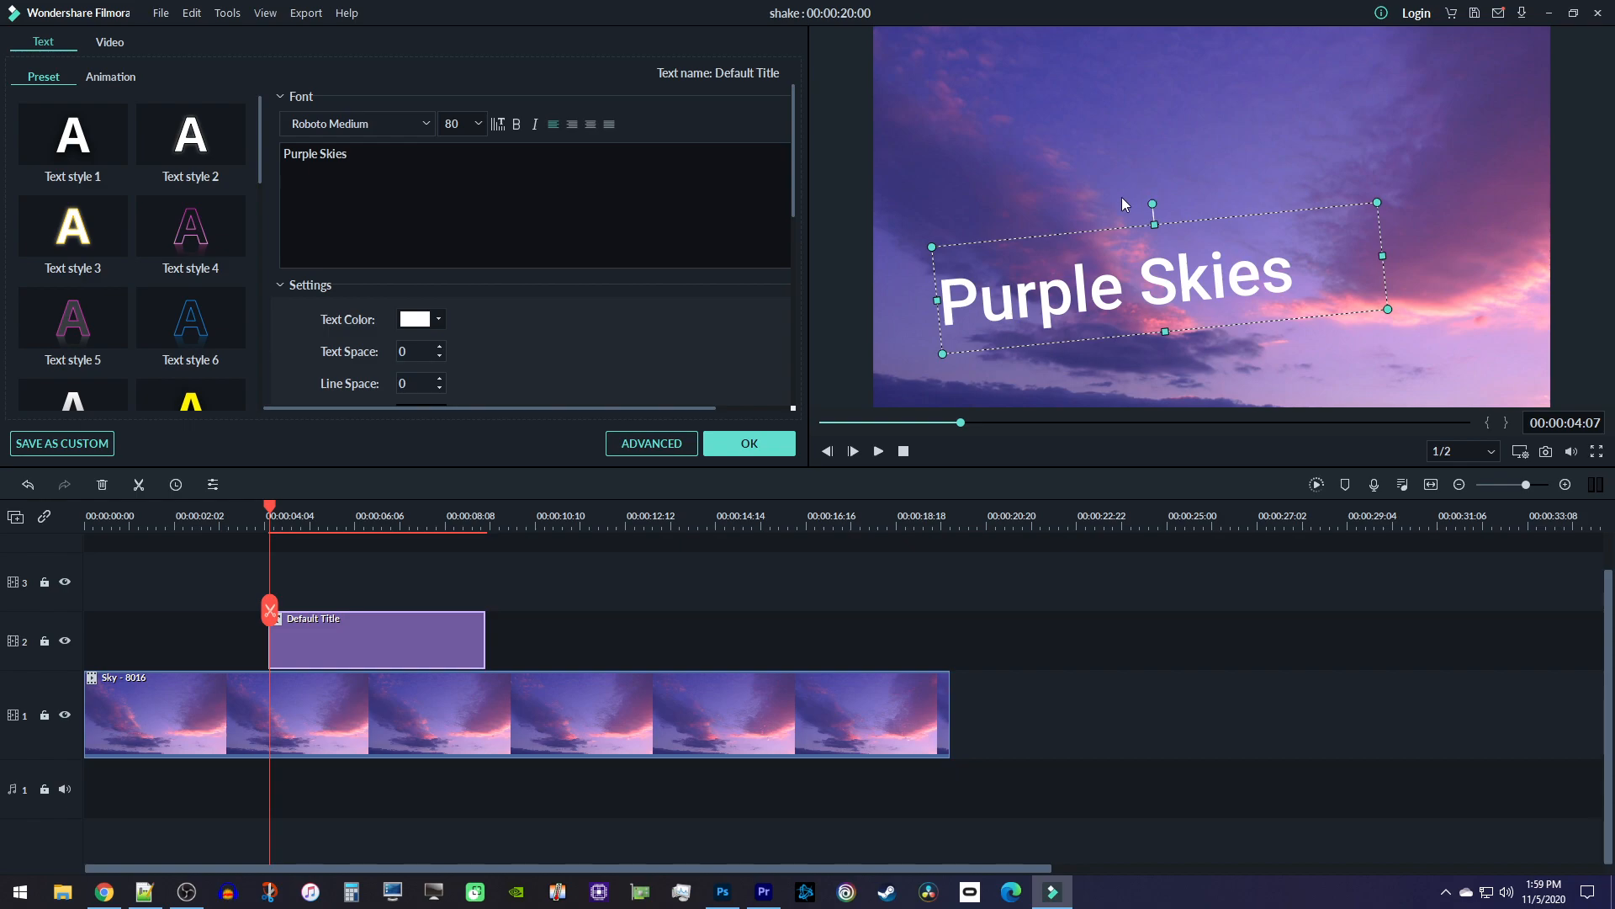
# Scale the Purple Skies title to about 47% under Transform, reposition it, and confirm with OK.
pyautogui.scroll(-3)
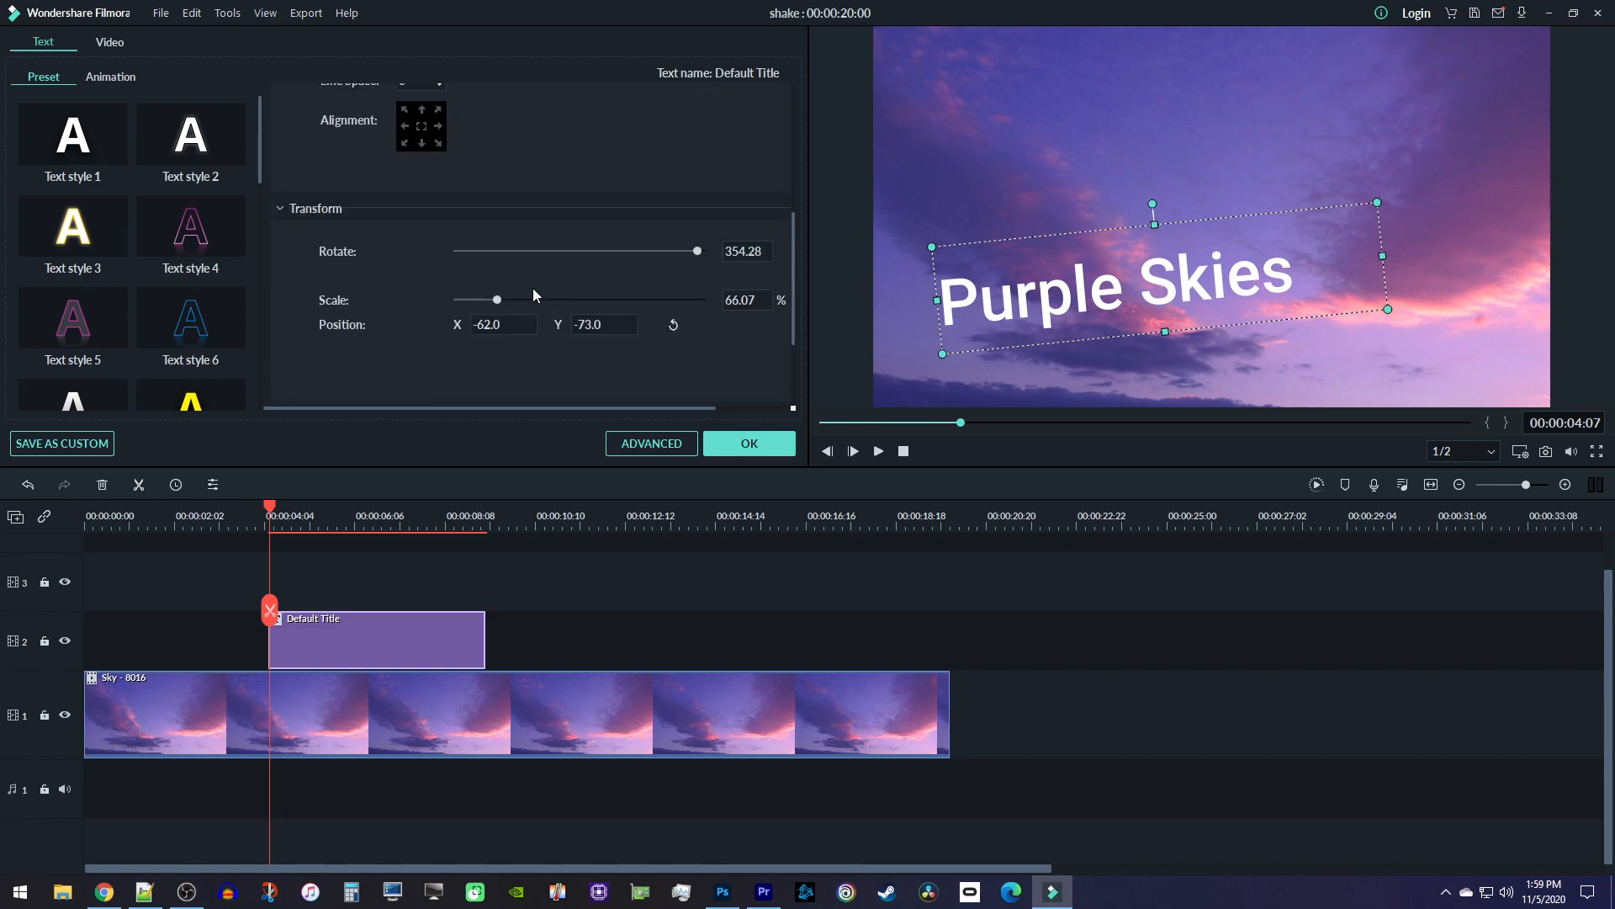
pyautogui.moveTo(498, 300); pyautogui.dragTo(485, 300)
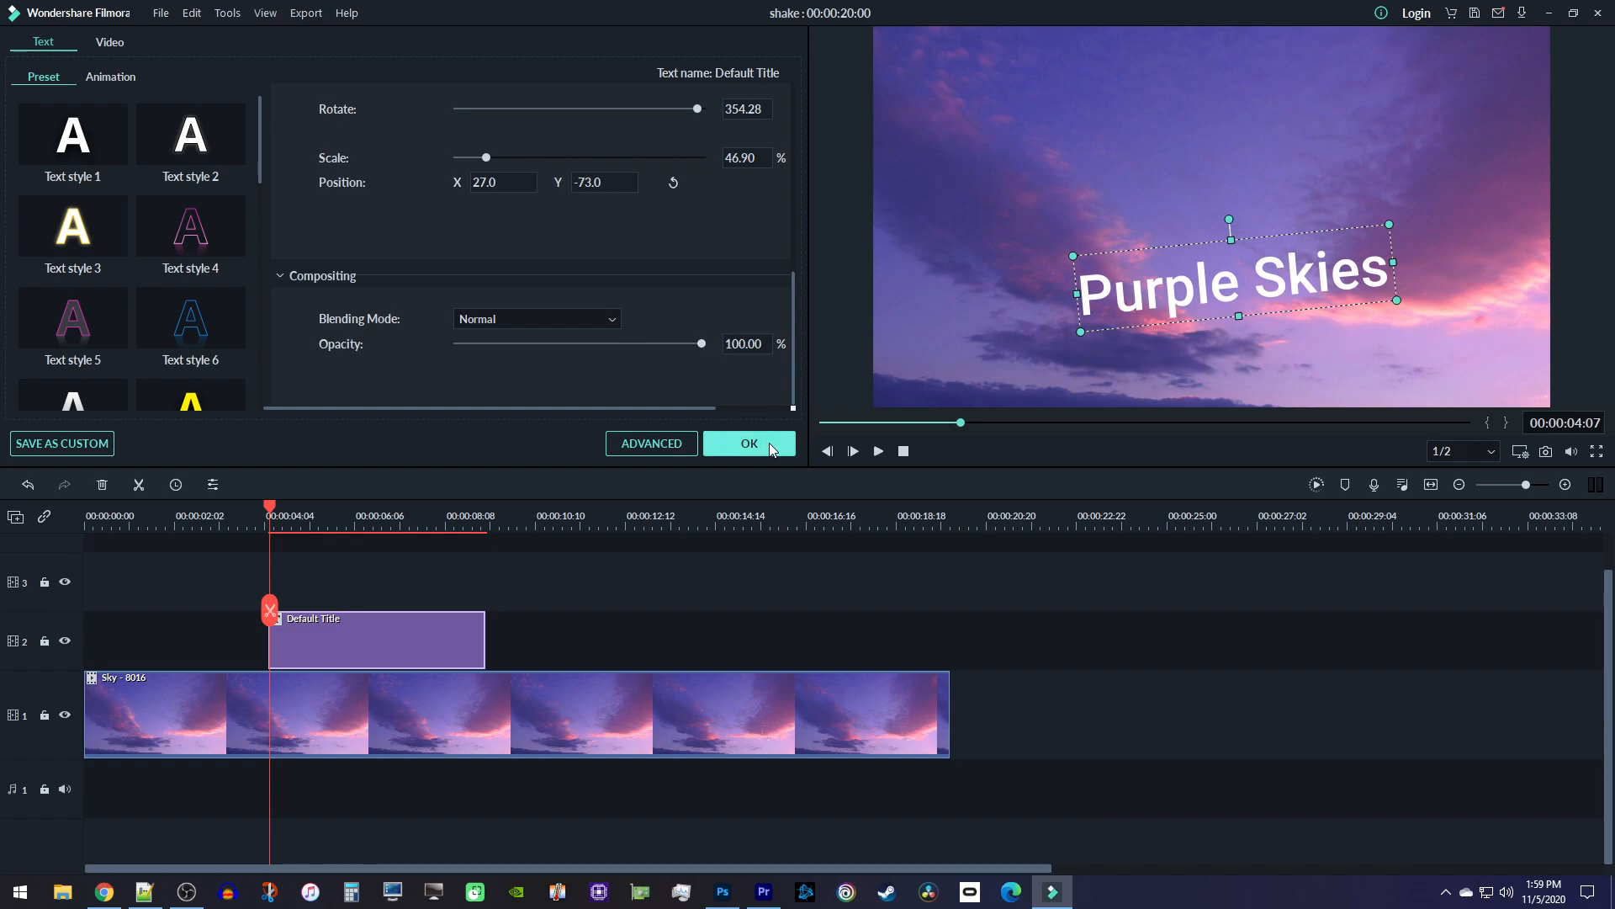
pyautogui.click(749, 443)
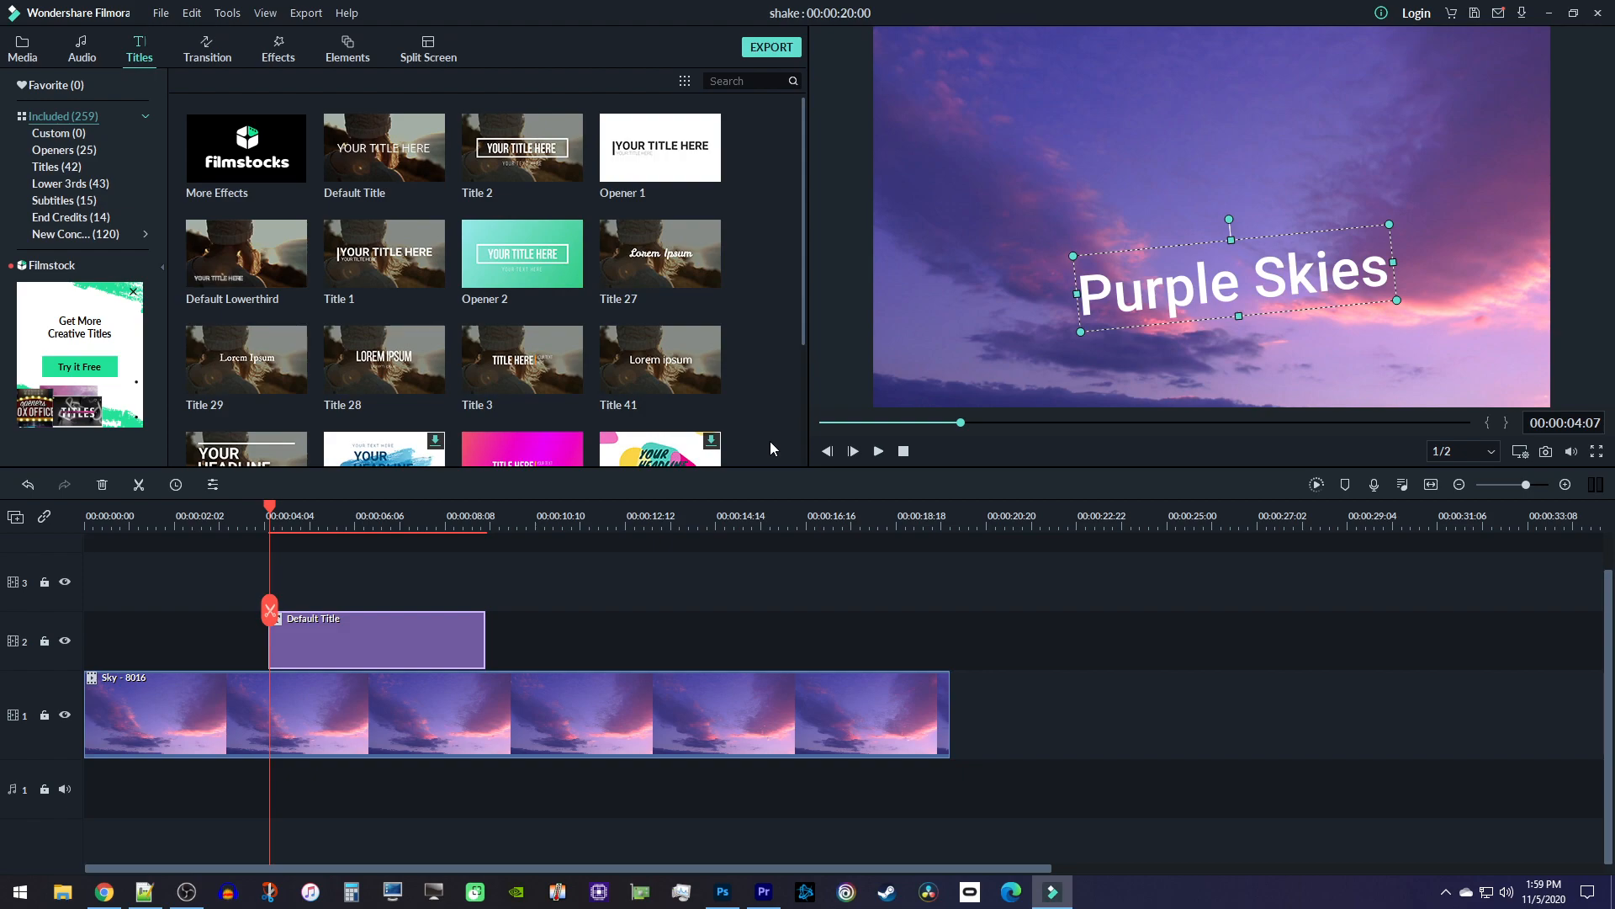
pyautogui.moveTo(373, 639)
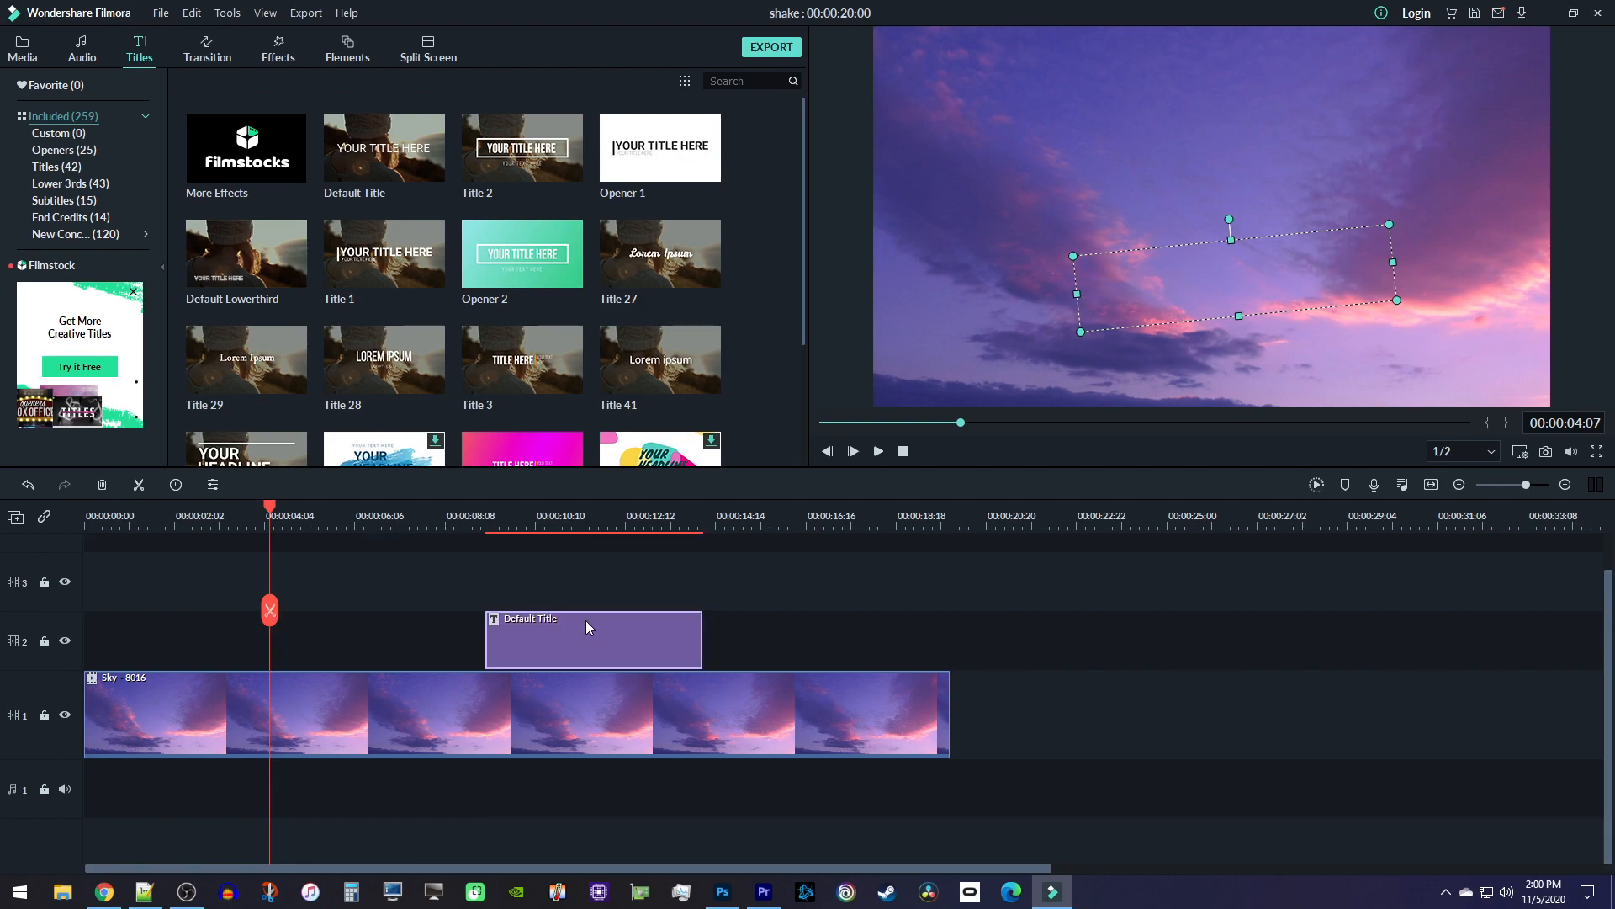
pyautogui.moveTo(615, 642)
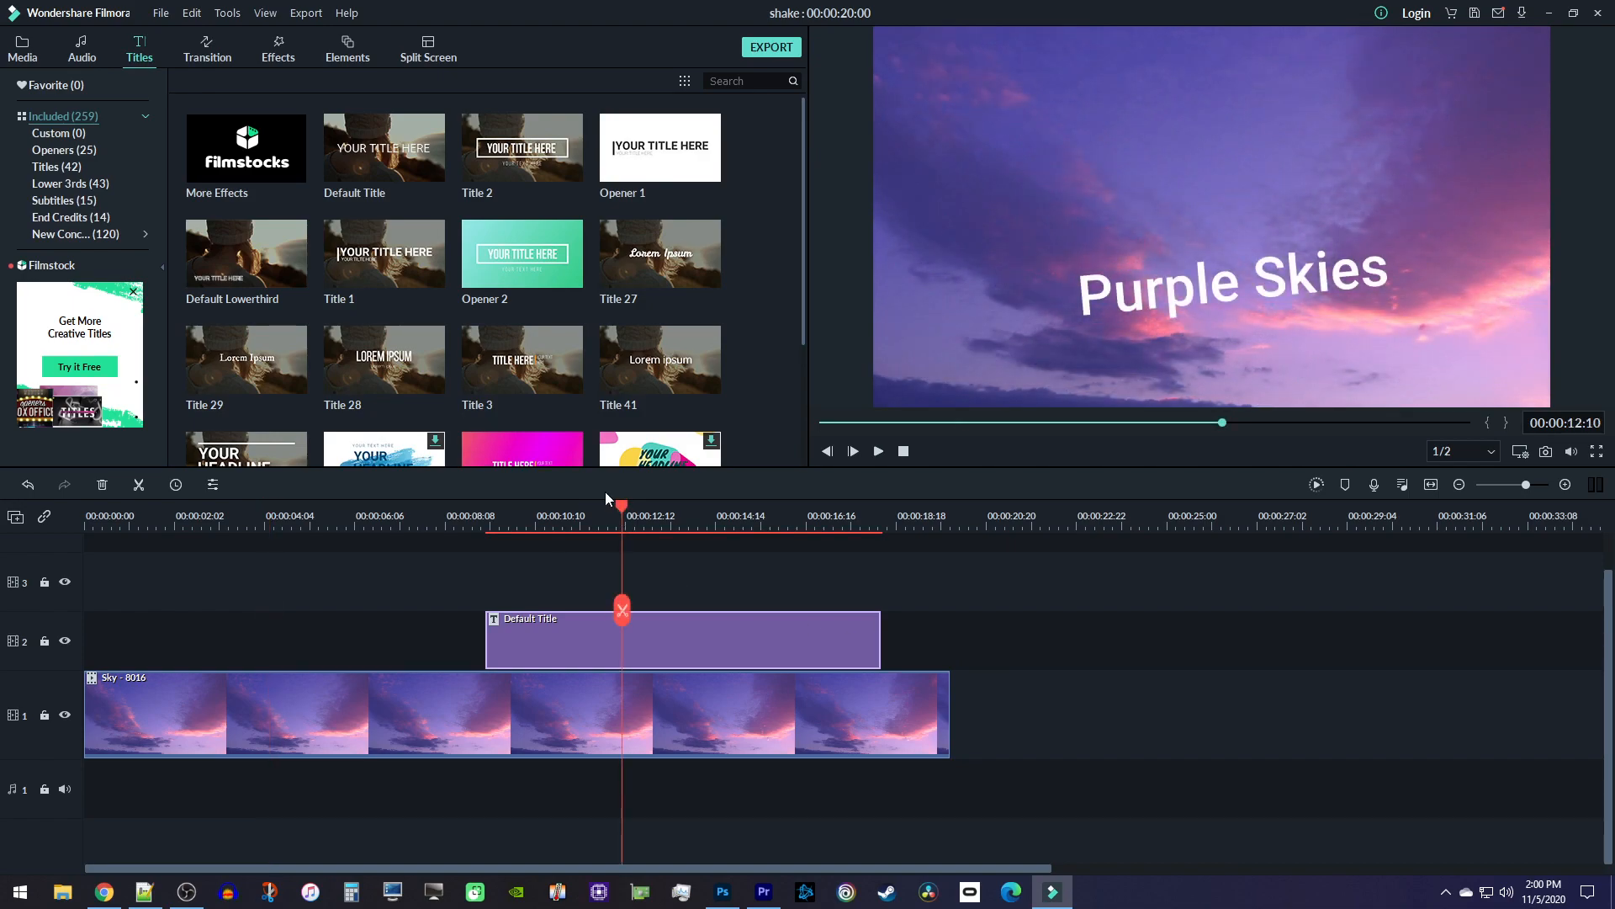
# Show the Basic transitions, apply Dissolve to the title clip's ends, and play back the fade-in.
pyautogui.click(207, 49)
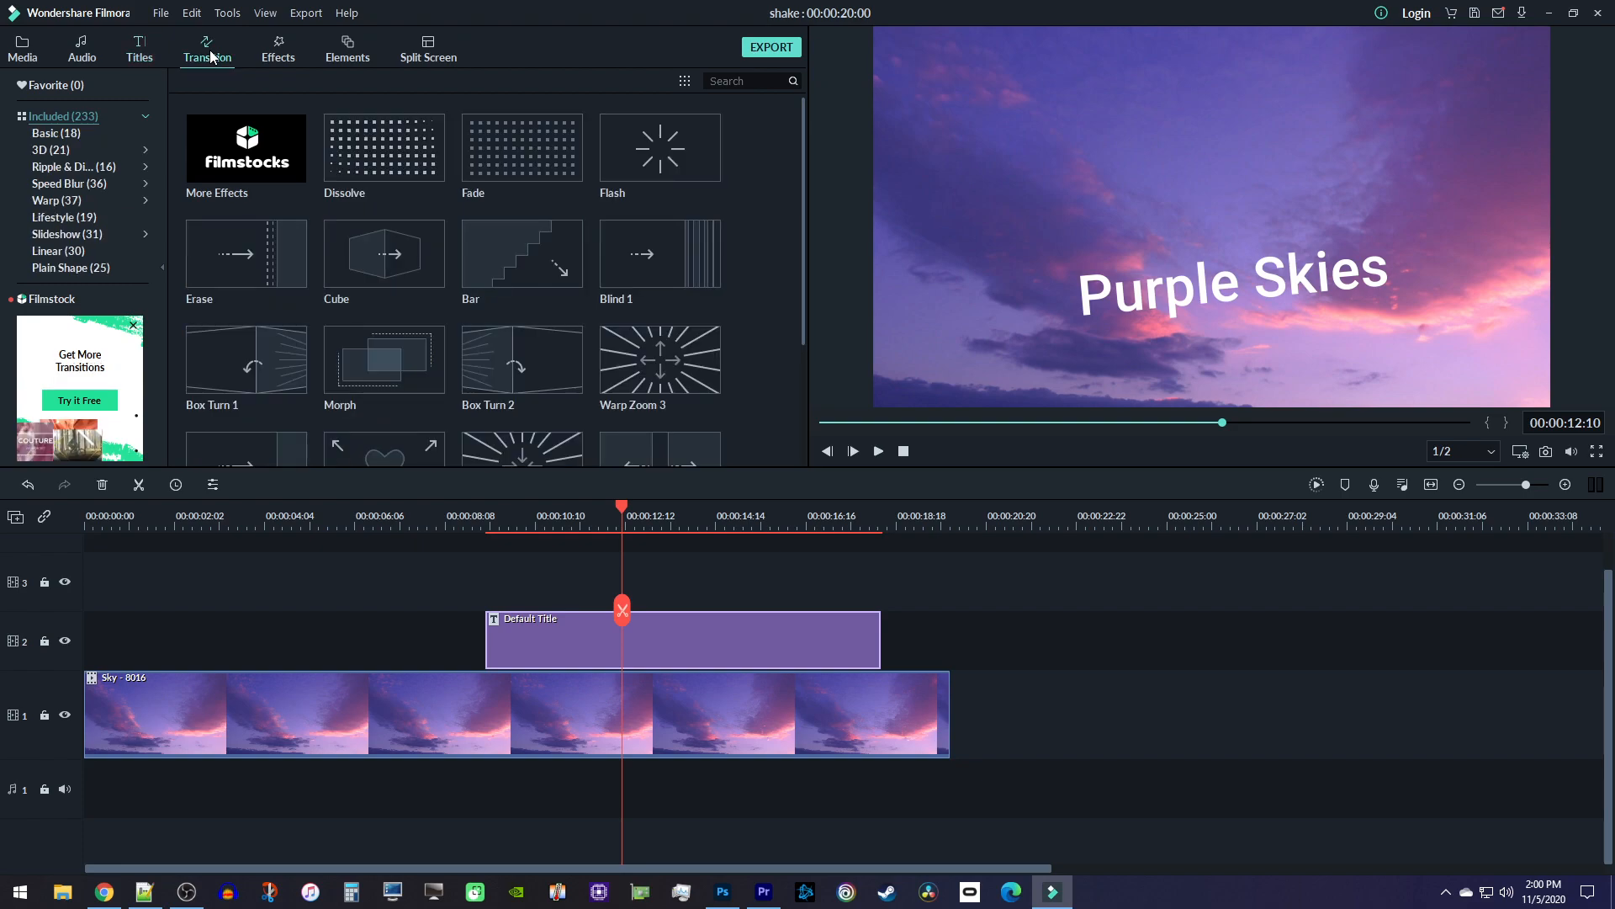
pyautogui.click(56, 133)
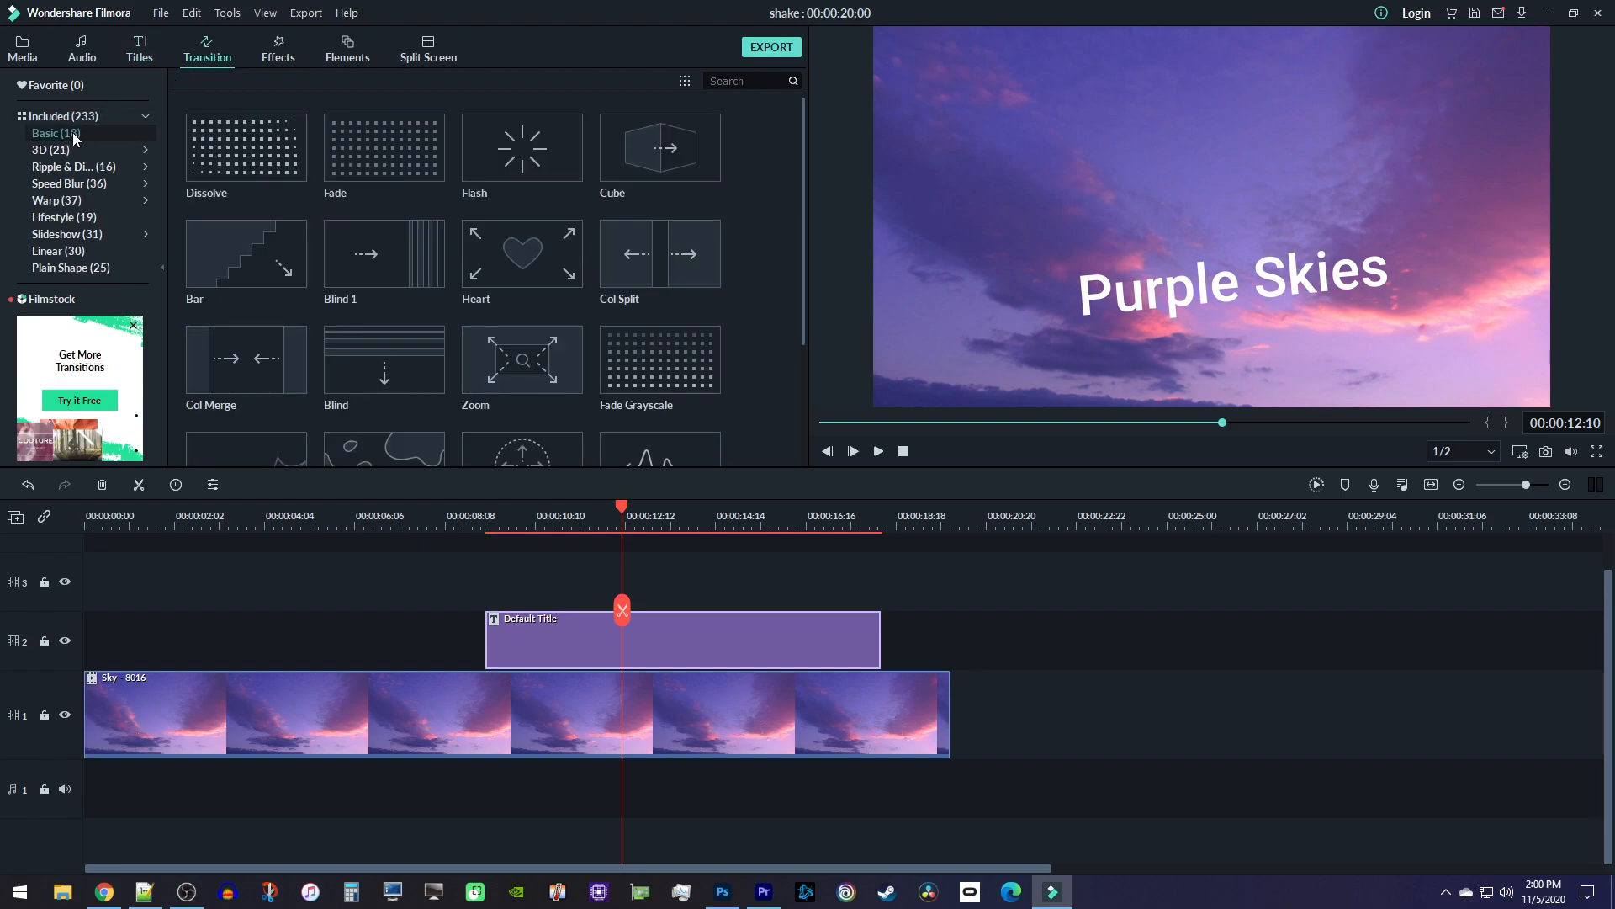
pyautogui.moveTo(245, 148)
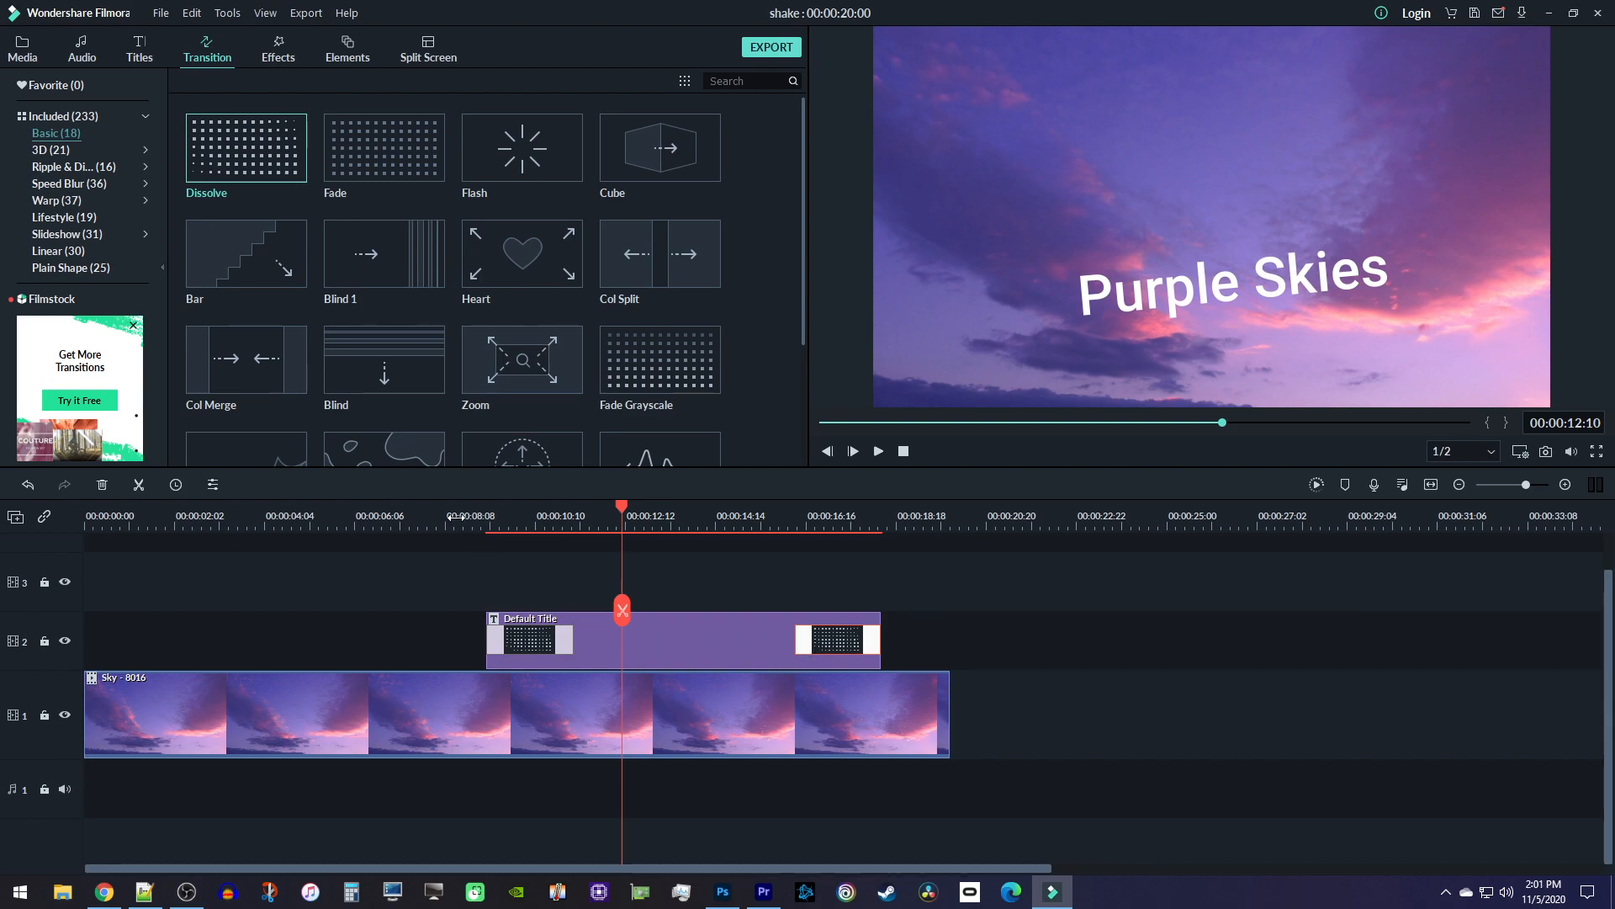
pyautogui.click(877, 451)
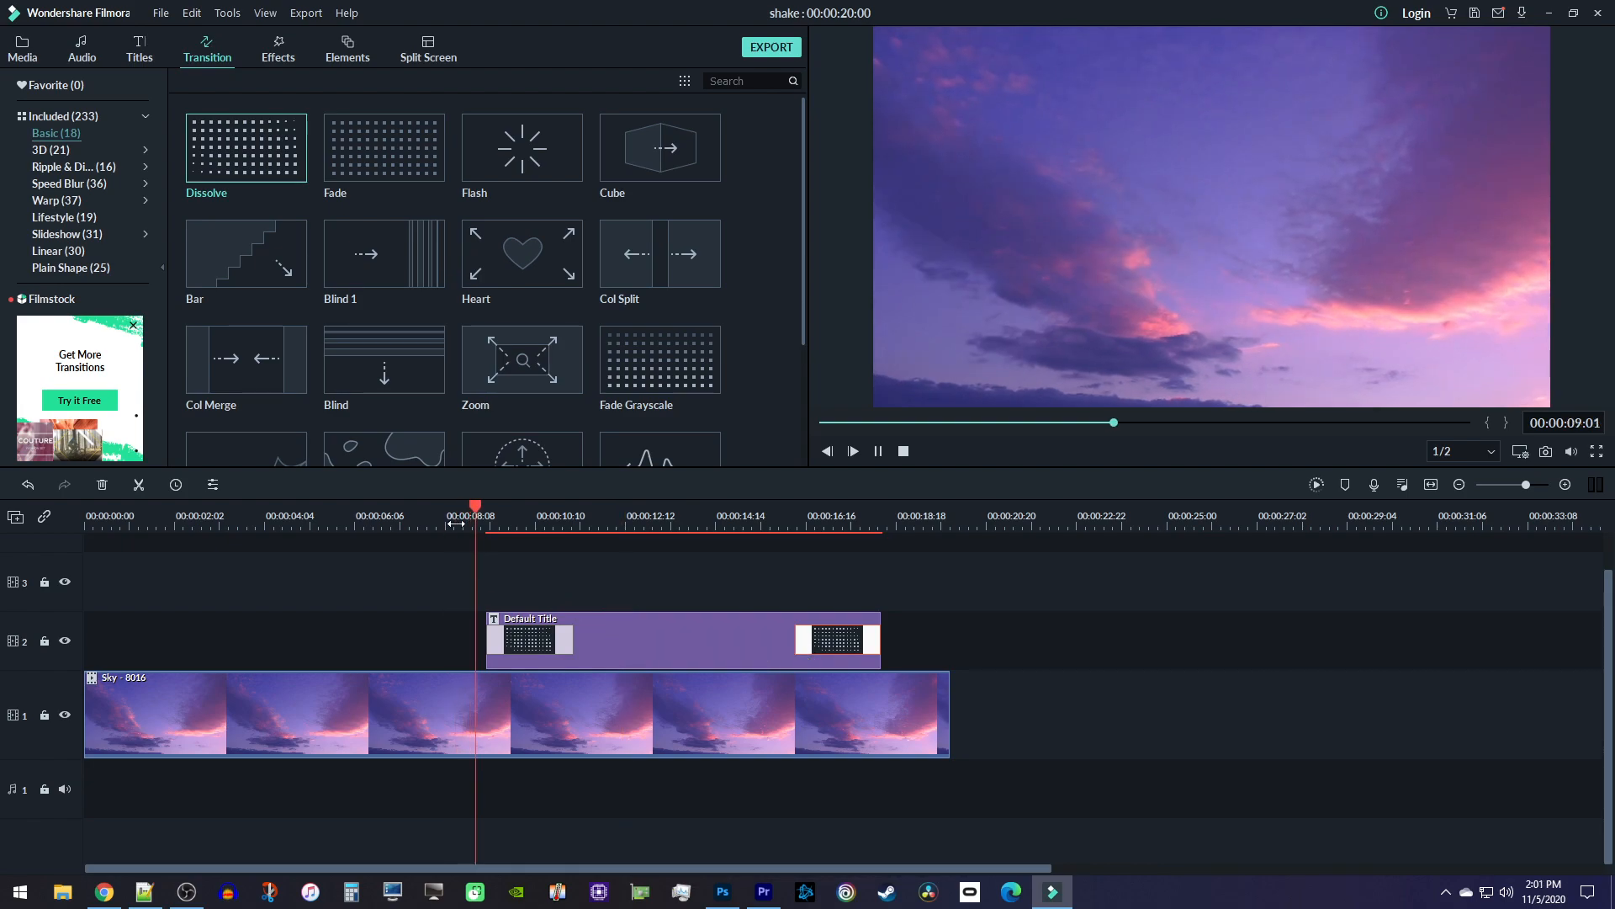
pyautogui.click(562, 506)
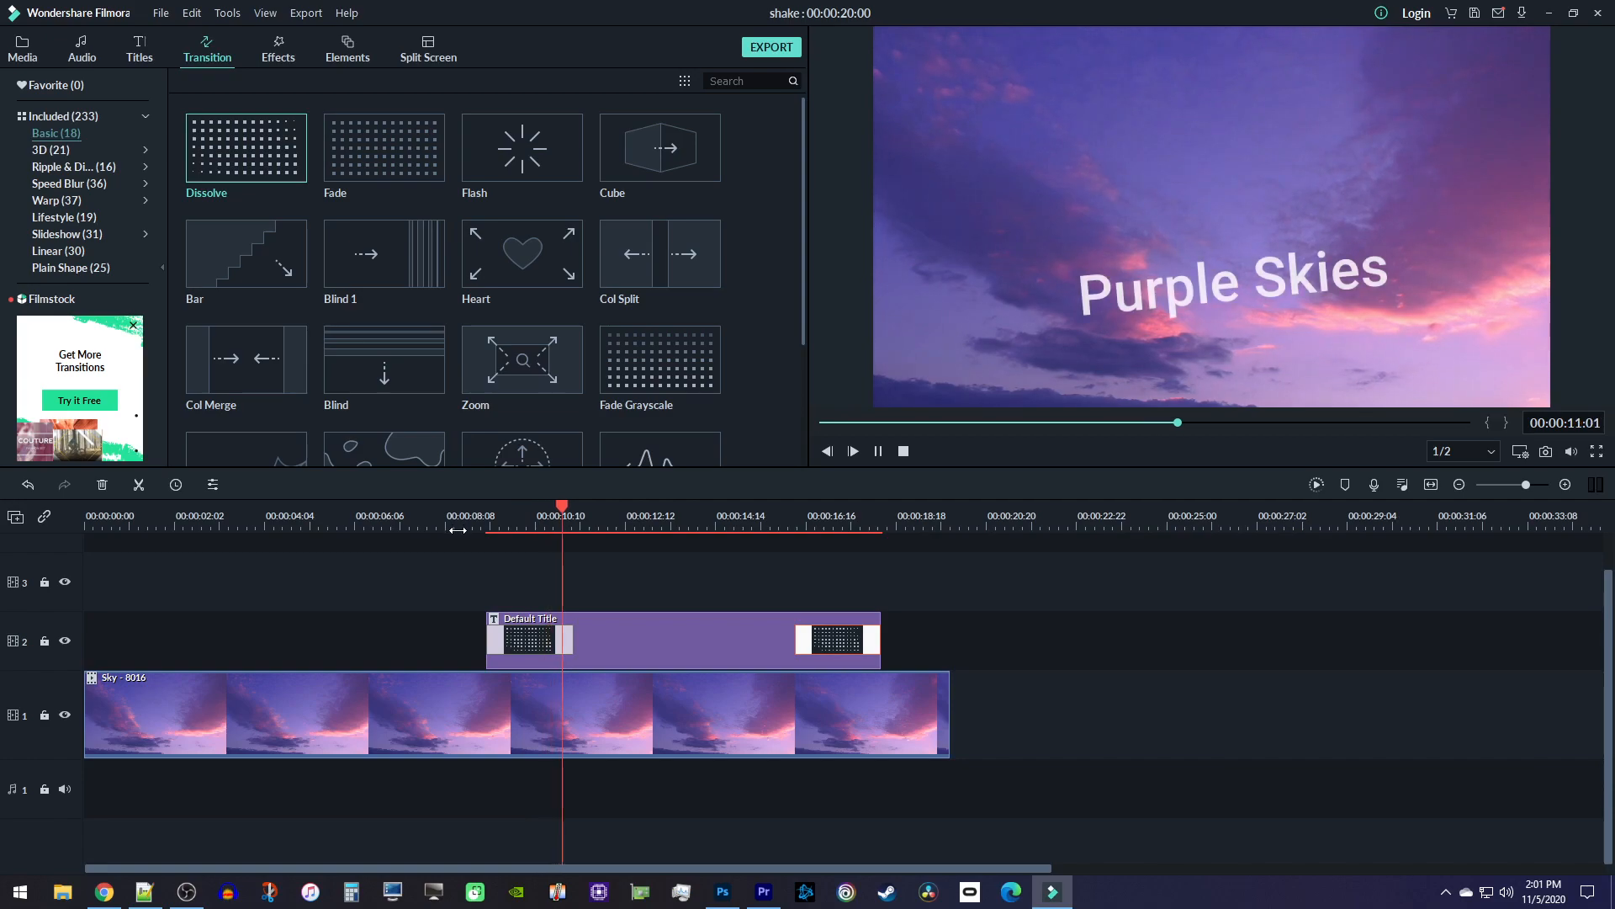